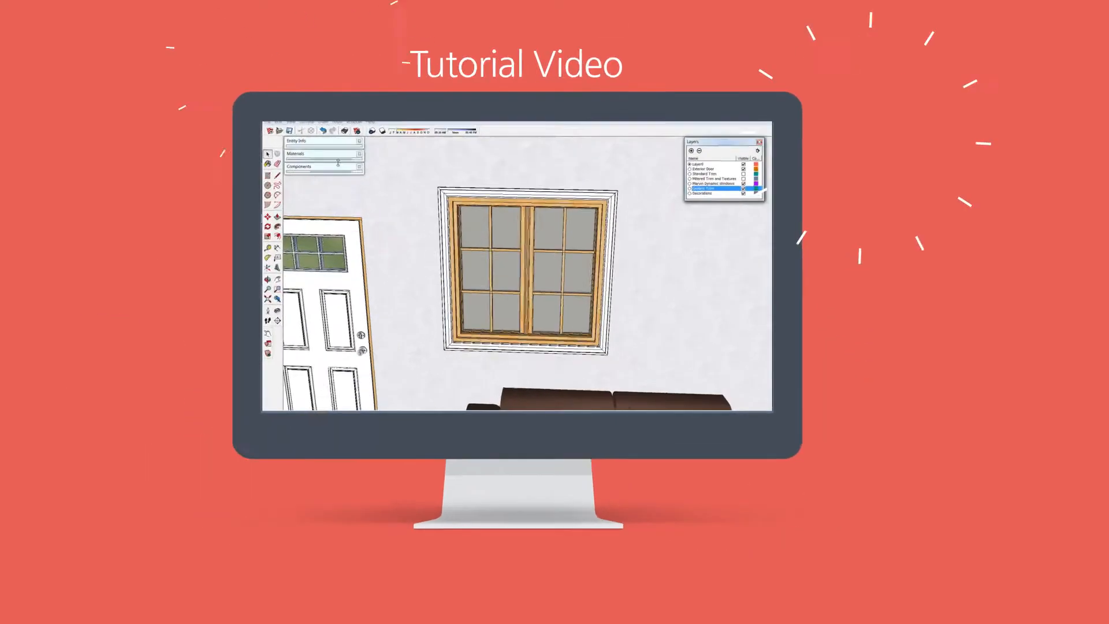
click(553, 312)
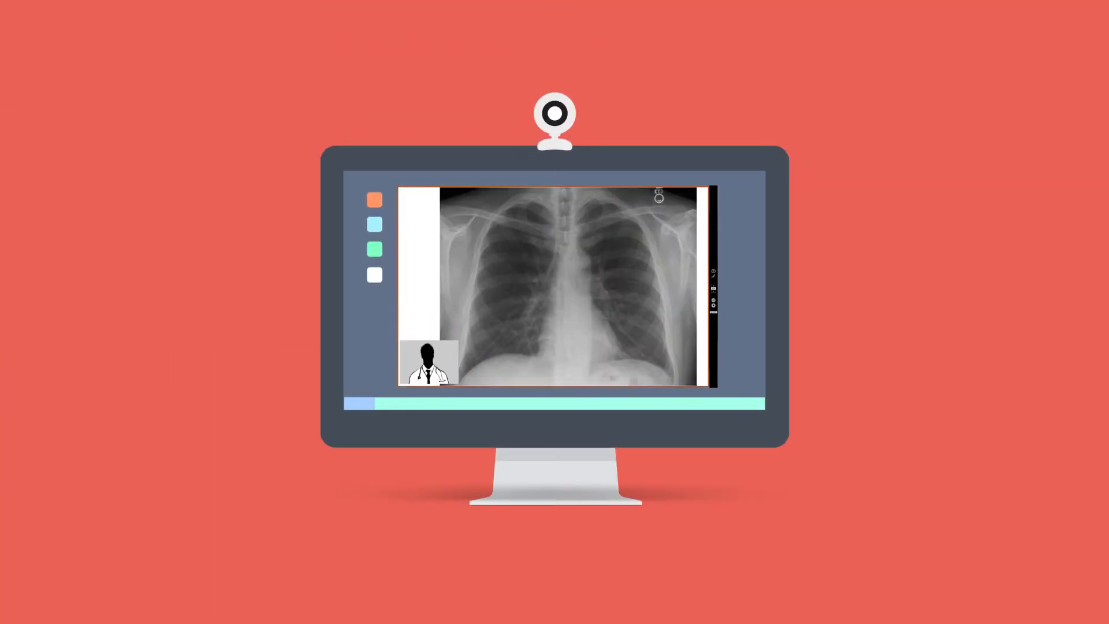
click(427, 363)
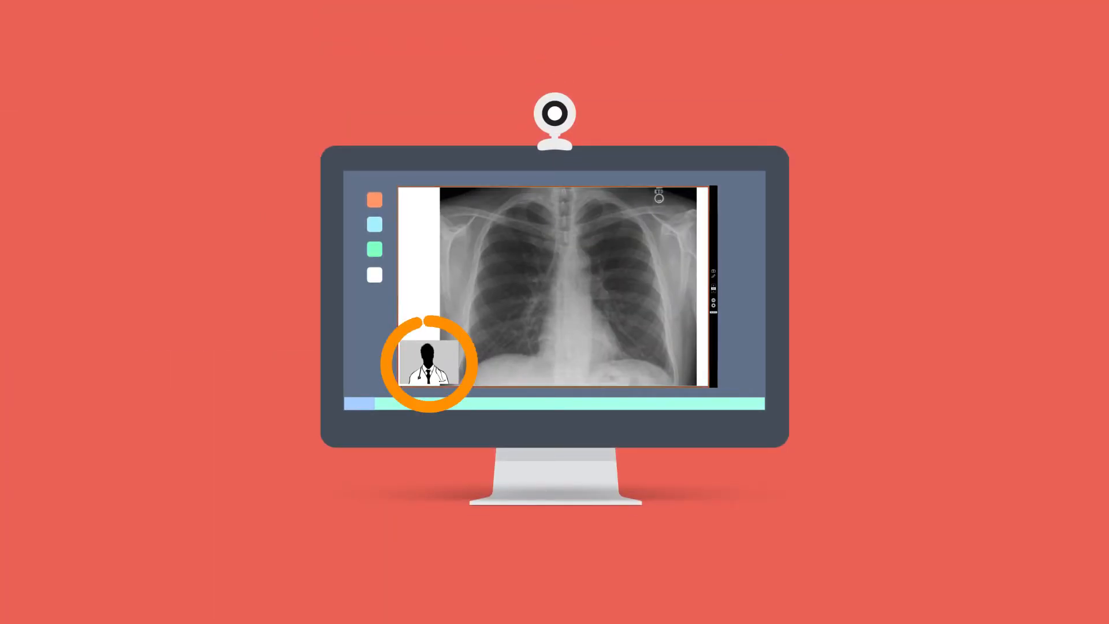